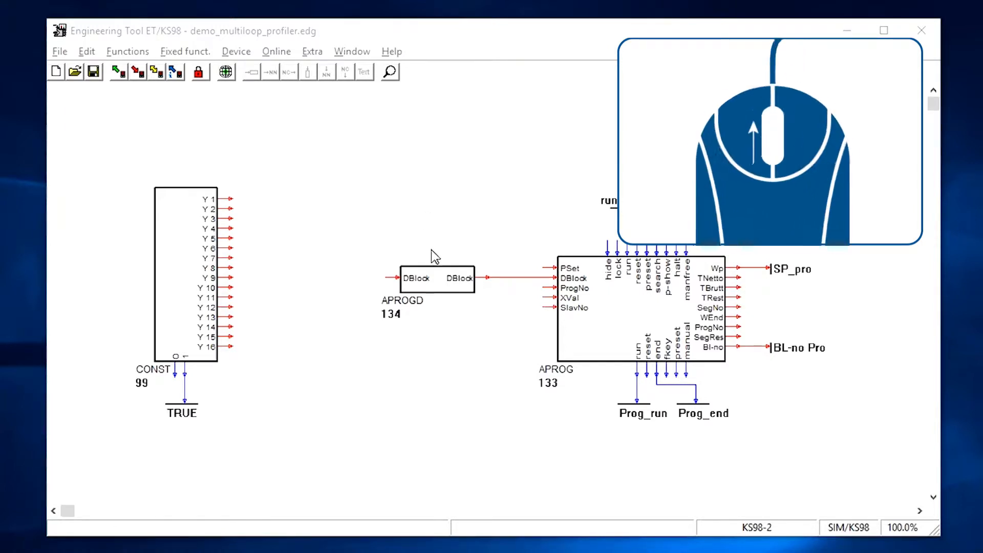
Show the page overview of demo_multiloop_profiler with all four pages and their blocks.
scroll("down", 3)
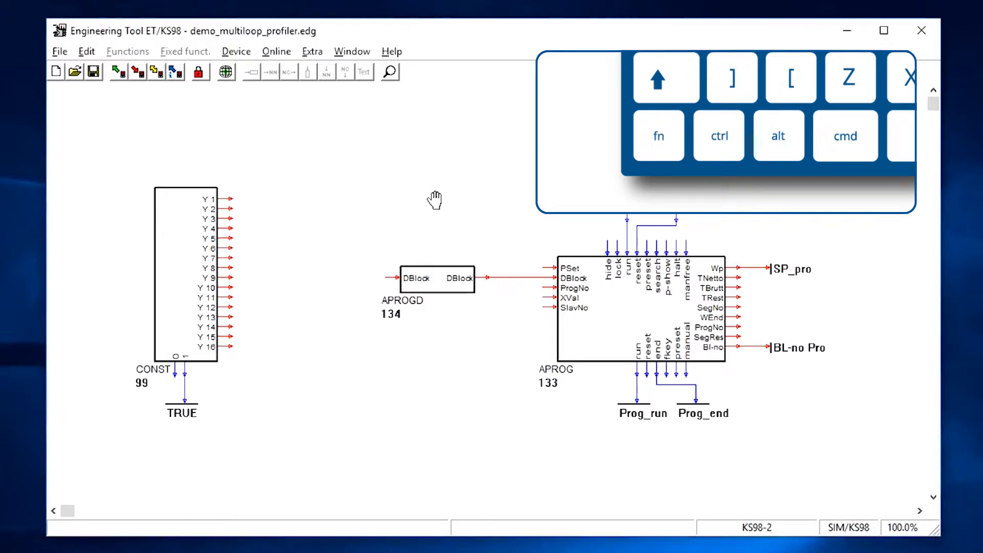
mouse_move(473, 251)
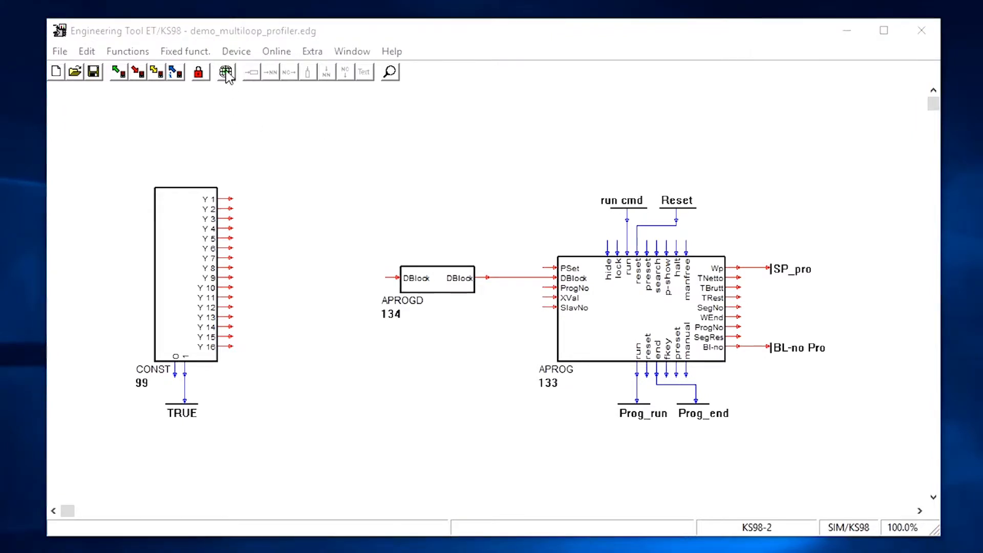
left_click(226, 71)
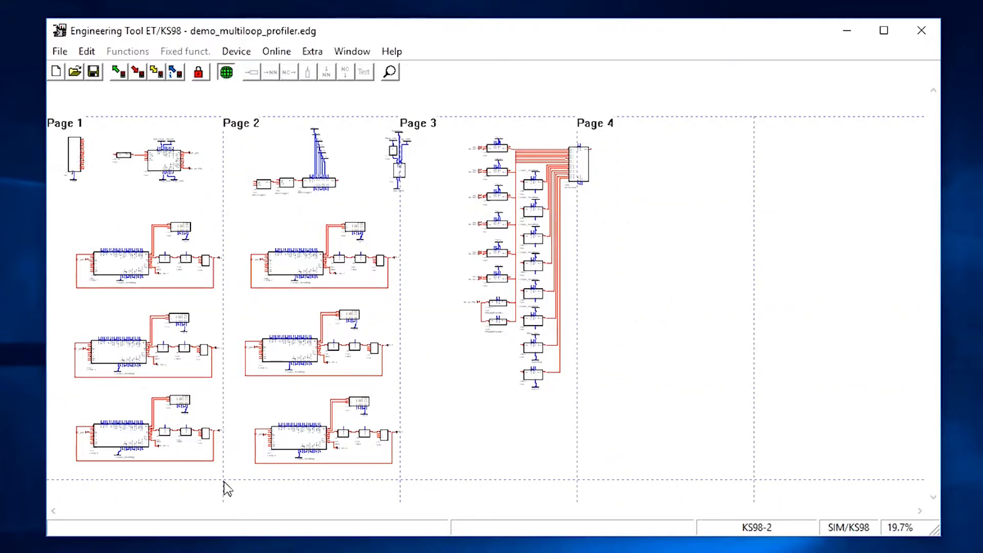
mouse_move(229, 227)
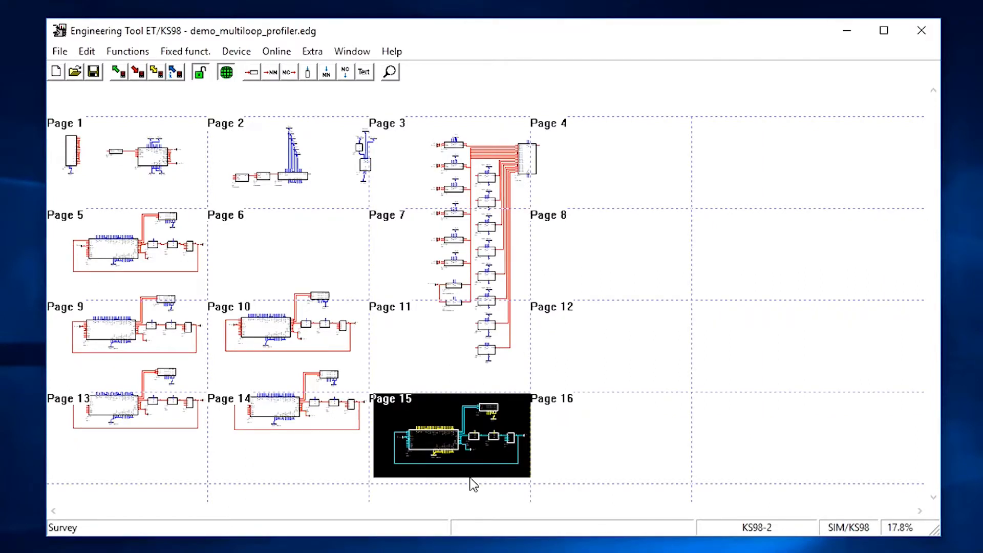
mouse_move(295, 168)
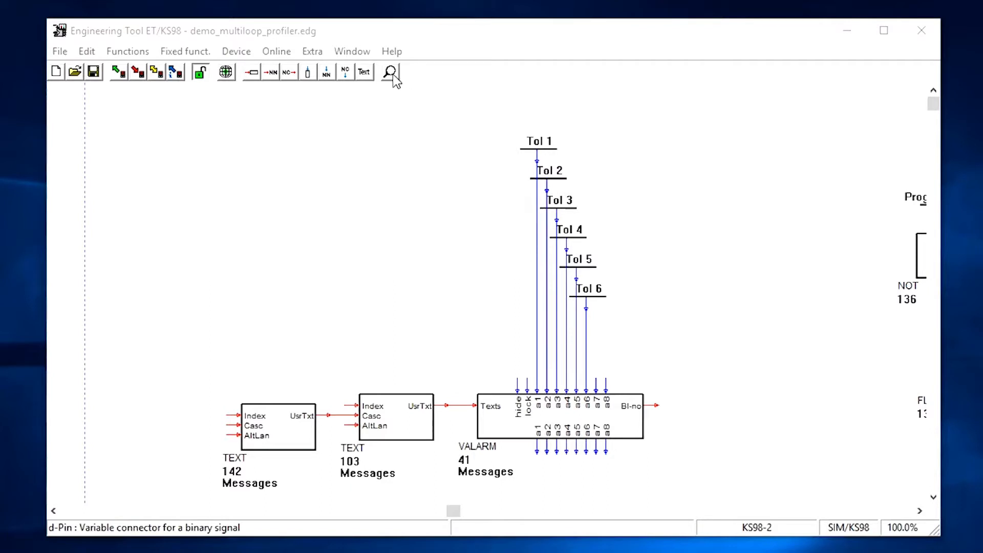
Search by function type to find CONTR 106 Loop 2, then VALARM 41 Messages.
left_click(389, 72)
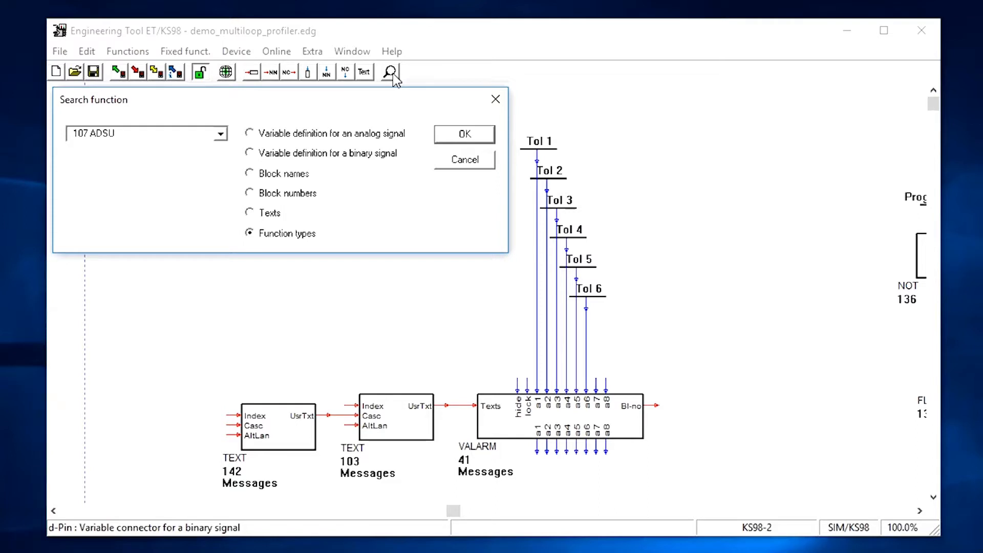
mouse_move(310, 119)
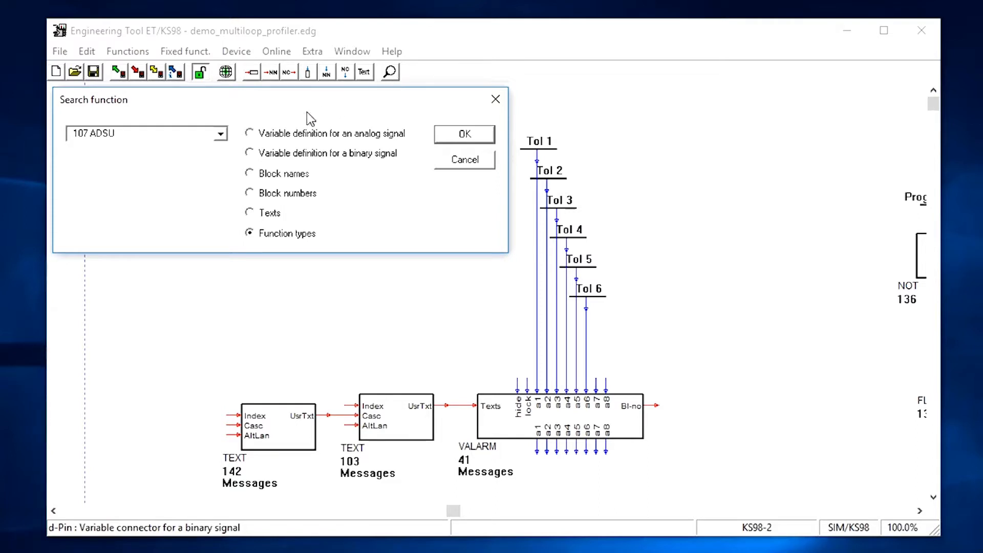
left_click(220, 133)
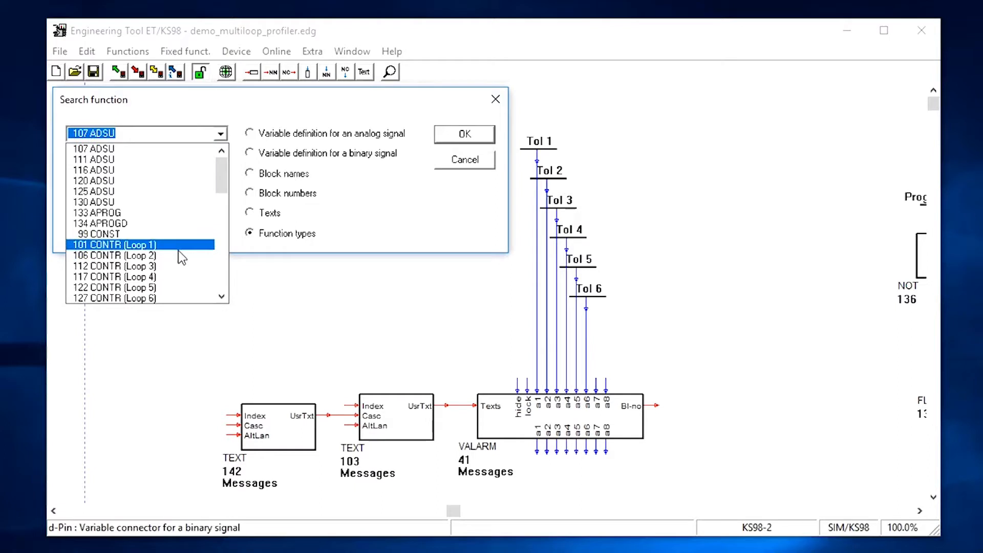
left_click(464, 134)
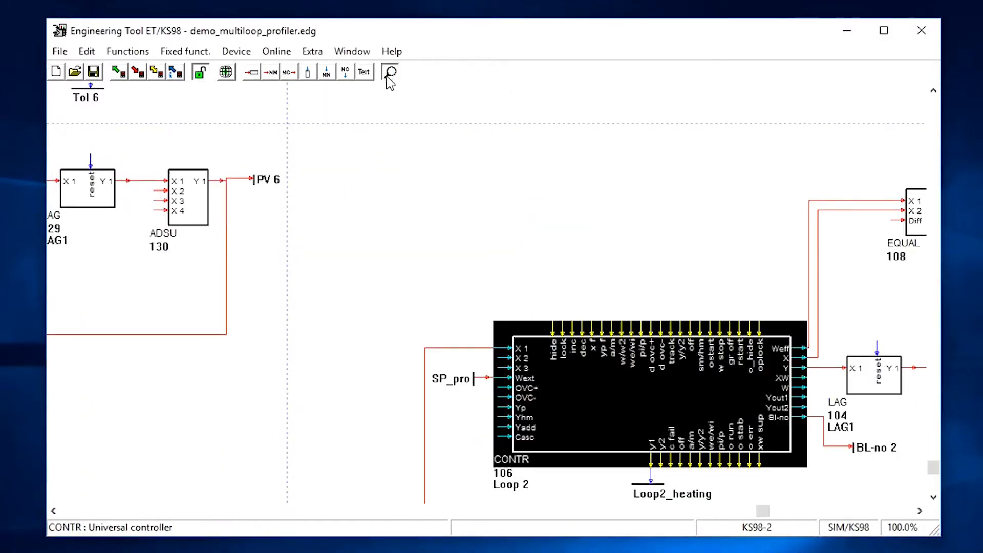
left_click(389, 72)
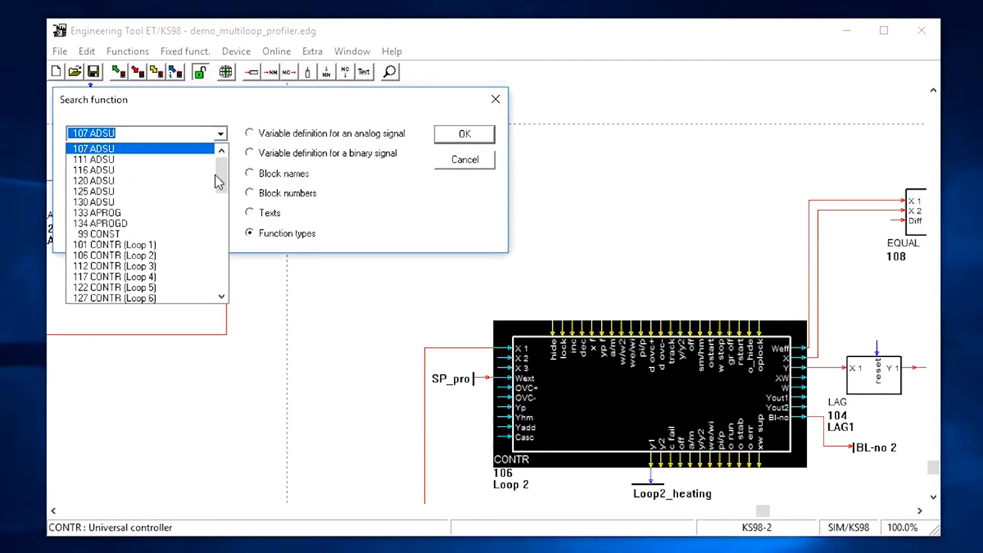
left_click(125, 287)
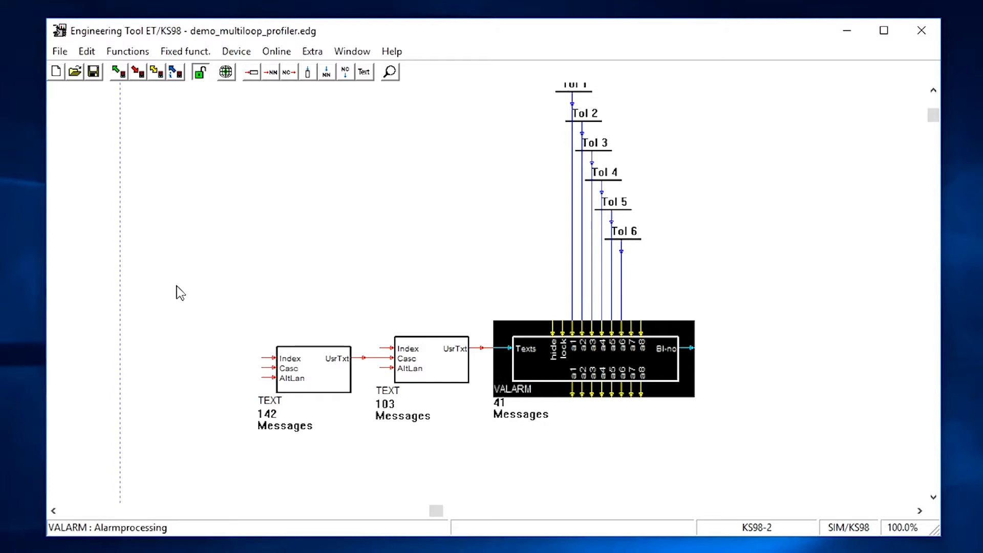
Clear the search mark and mark the Tol 1 connector feeding VALARM 41 input a1.
left_click(571, 207)
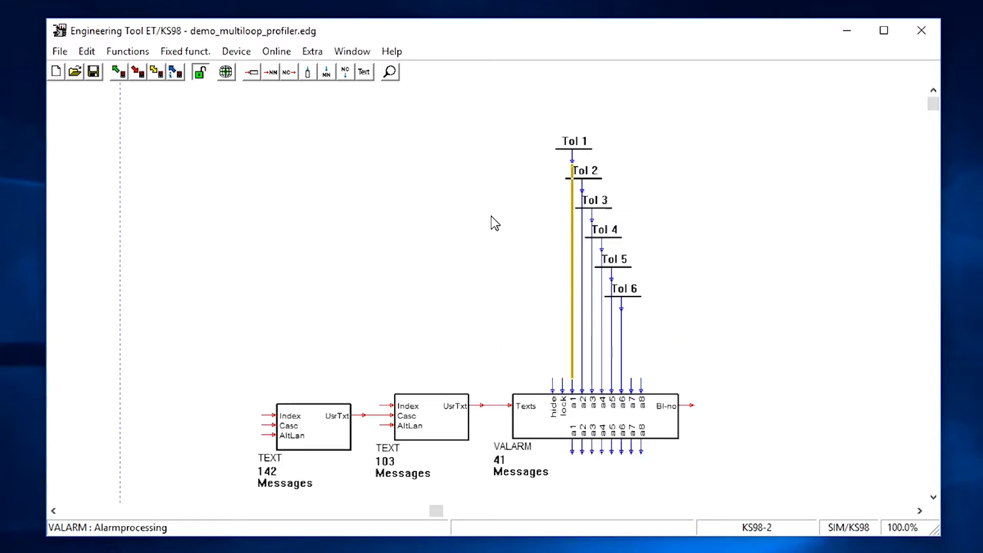
mouse_move(589, 148)
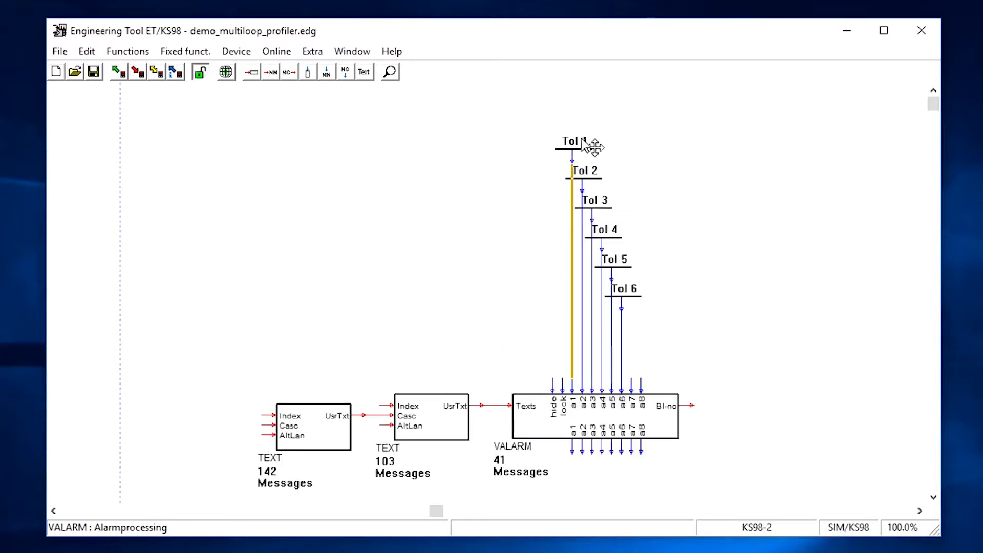
left_click(570, 141)
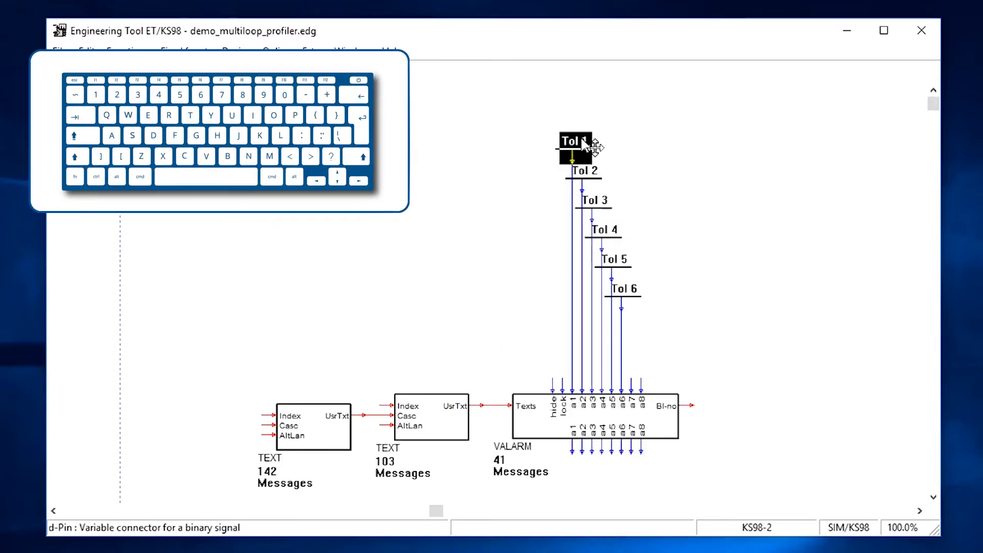